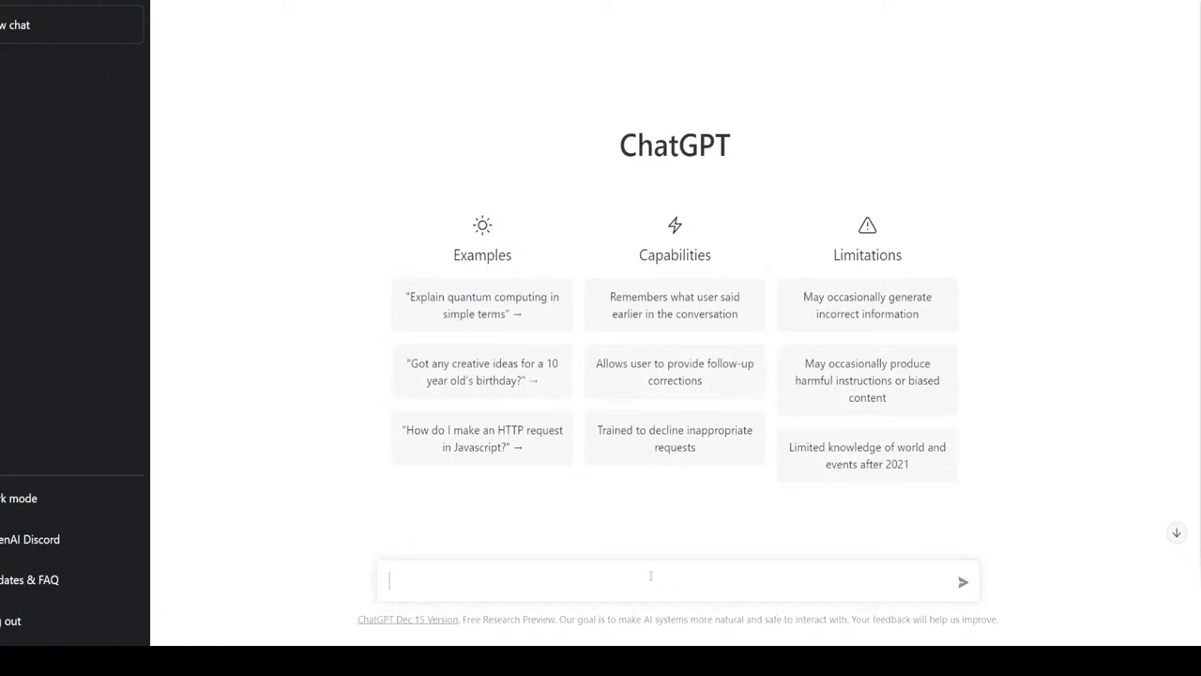
- Send the greeting 'Hi' to start a new ChatGPT conversation
type("Hi")
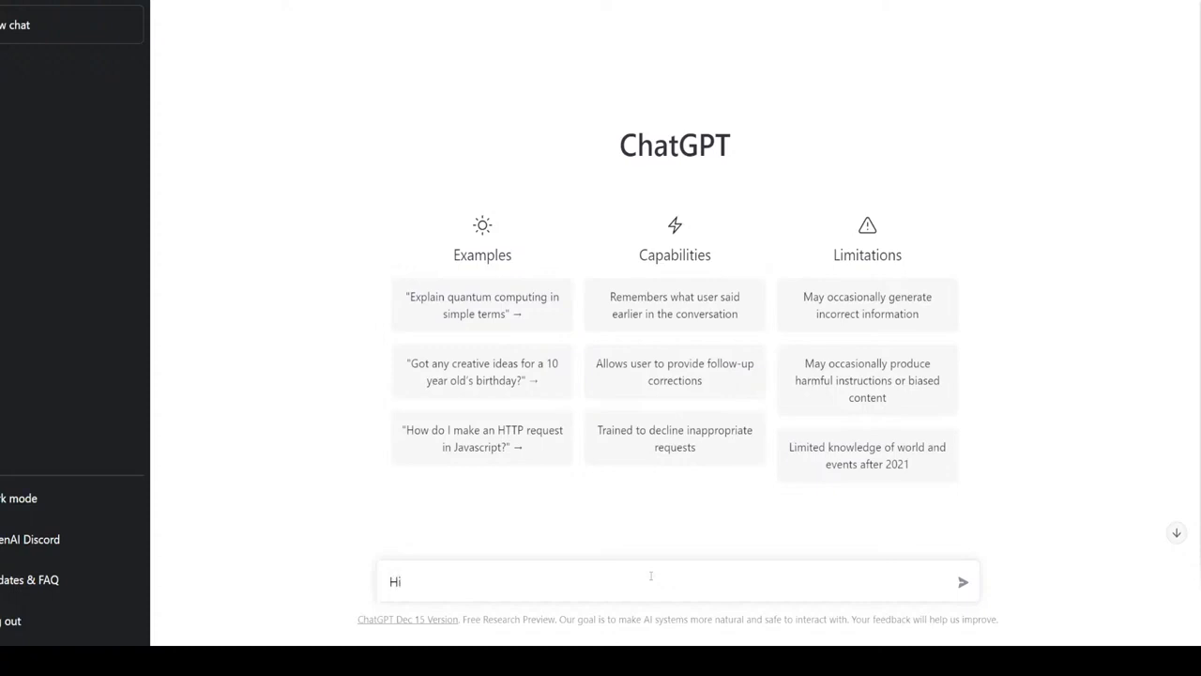
left_click(961, 581)
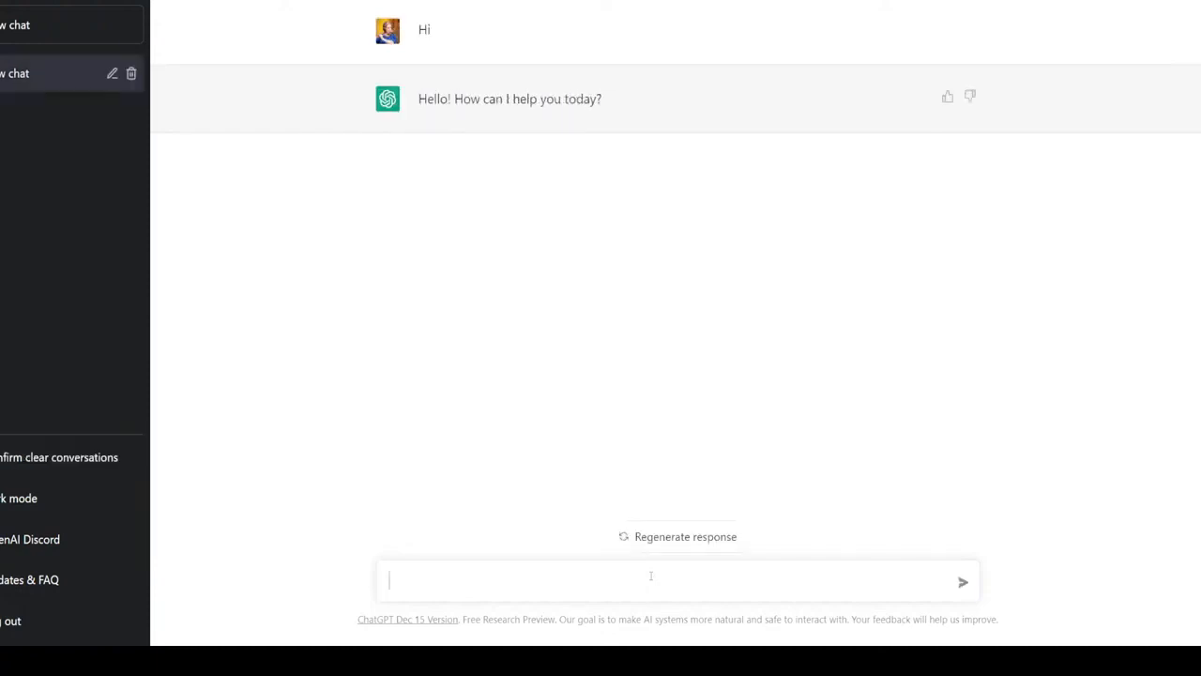
- Write a prompt asking for a Python GUI program that lets the user choose a file and convert it to PDF
type("Please create a gui pro")
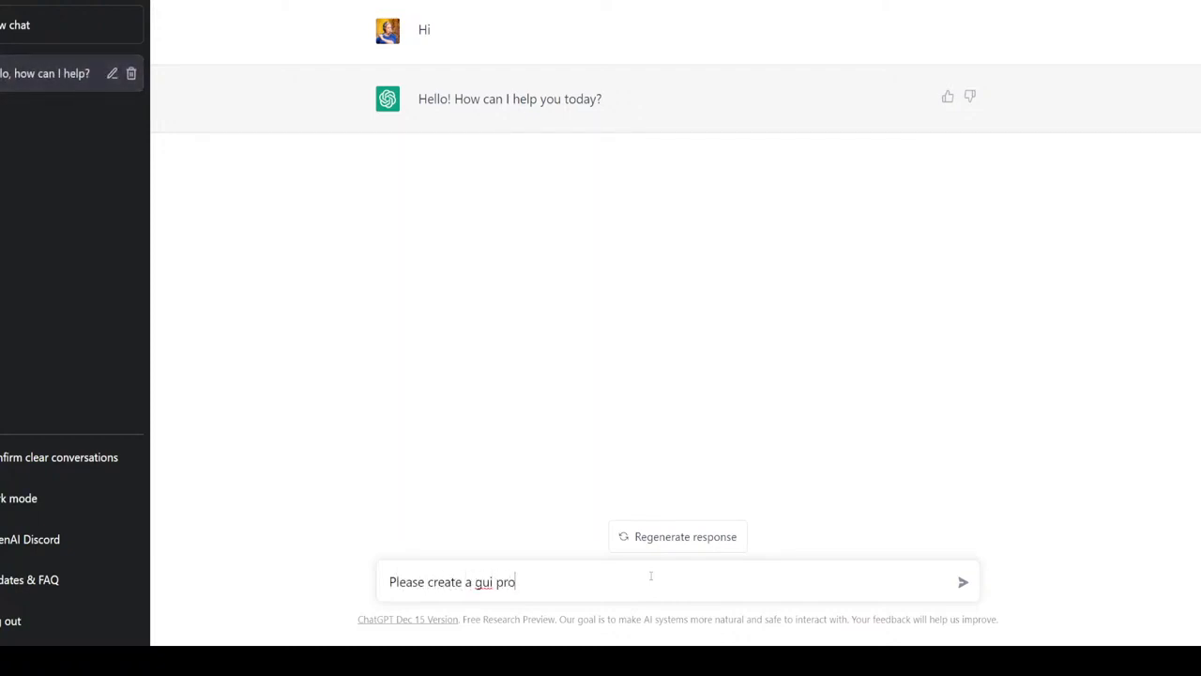
type("gram that")
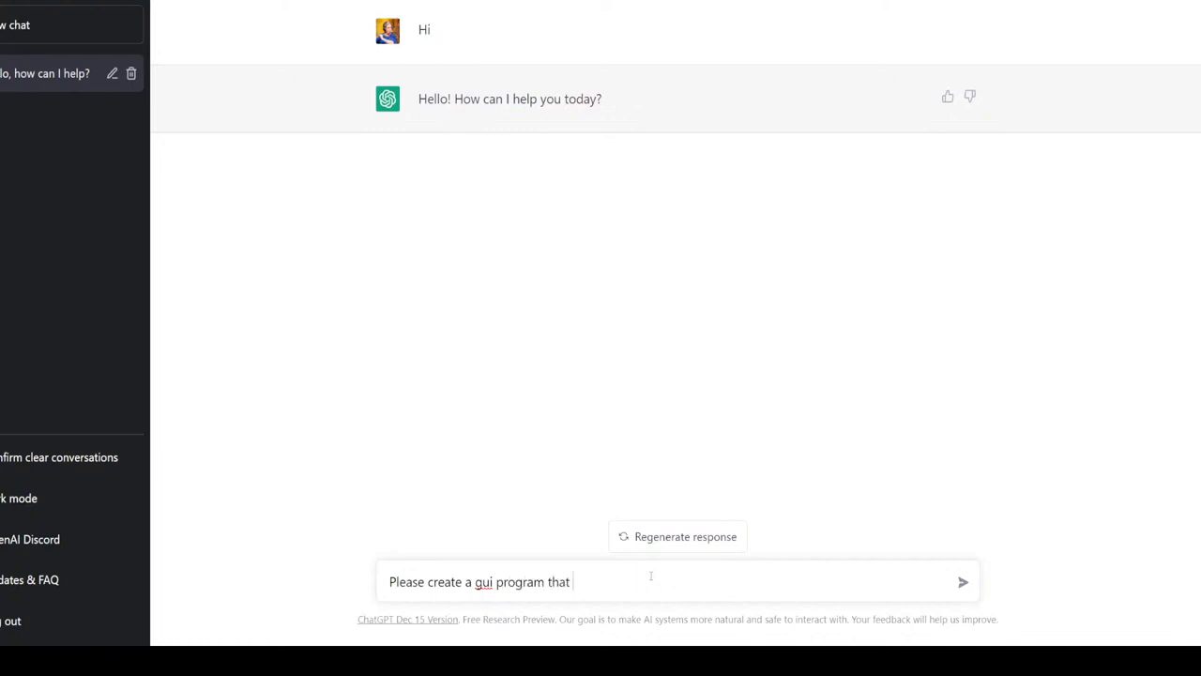
type("asks the user to choose folder and")
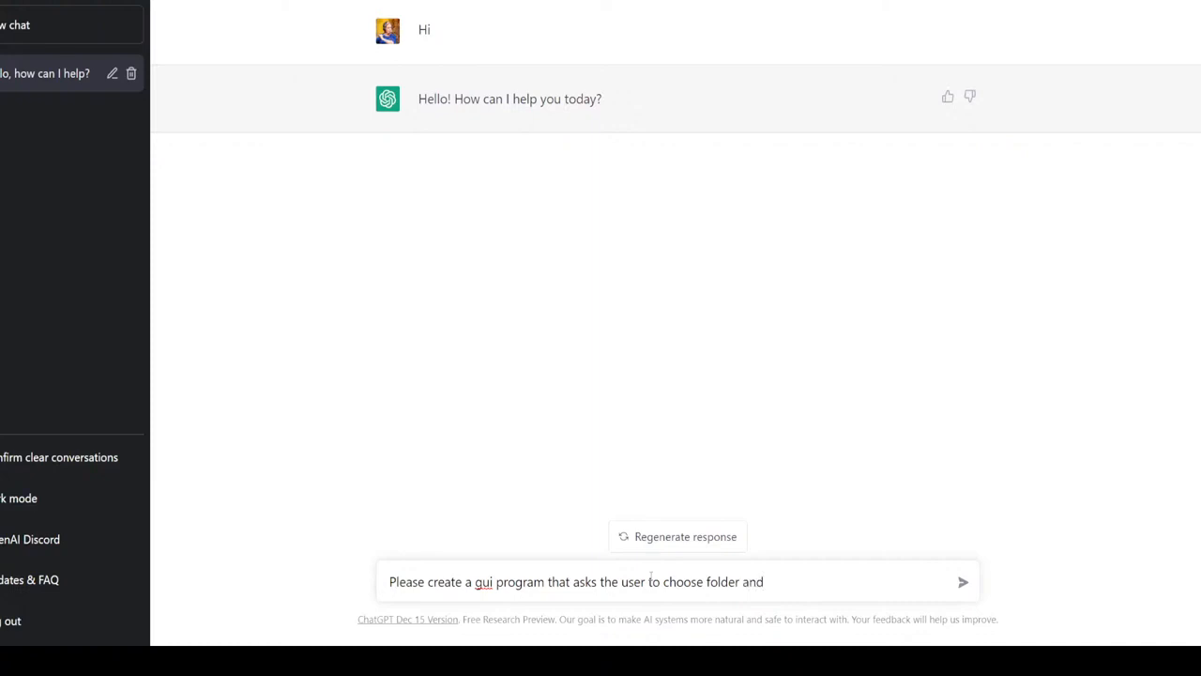
key("BackSpace")
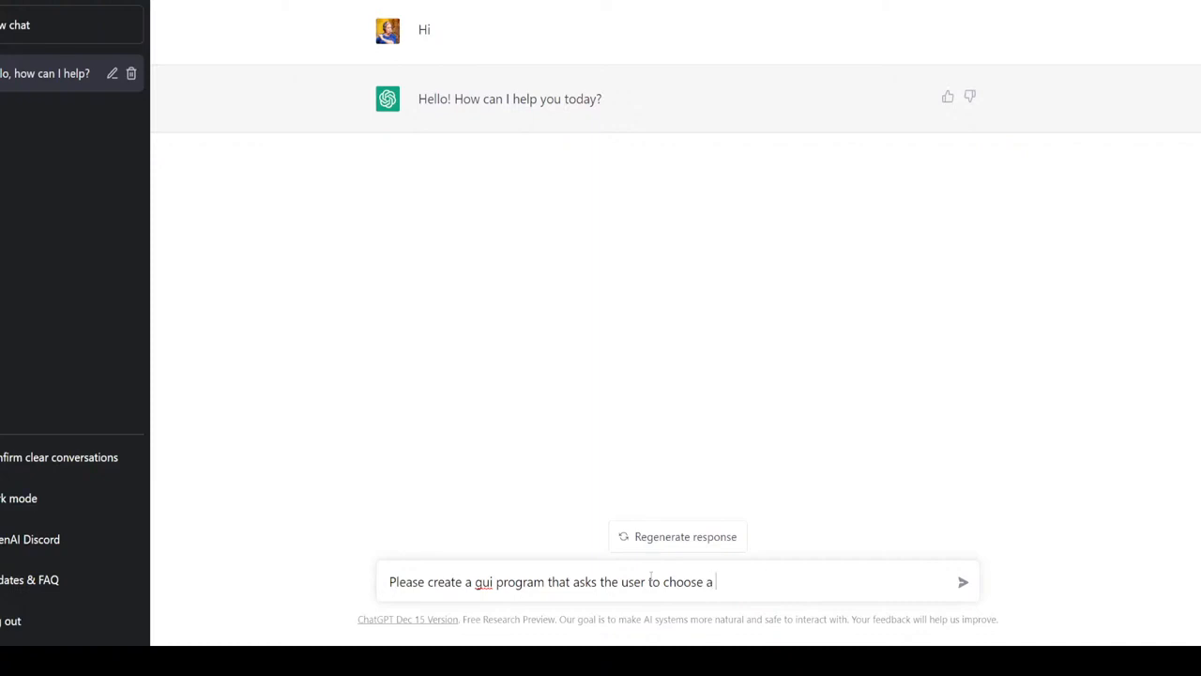
type("file and")
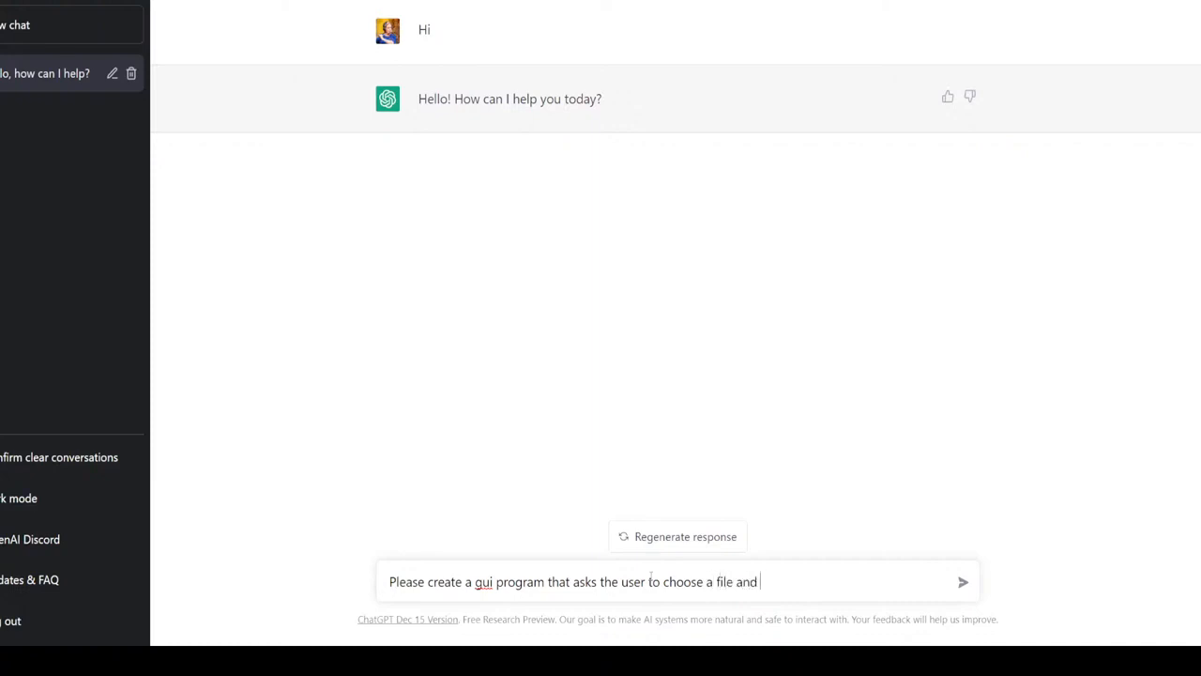
type("co")
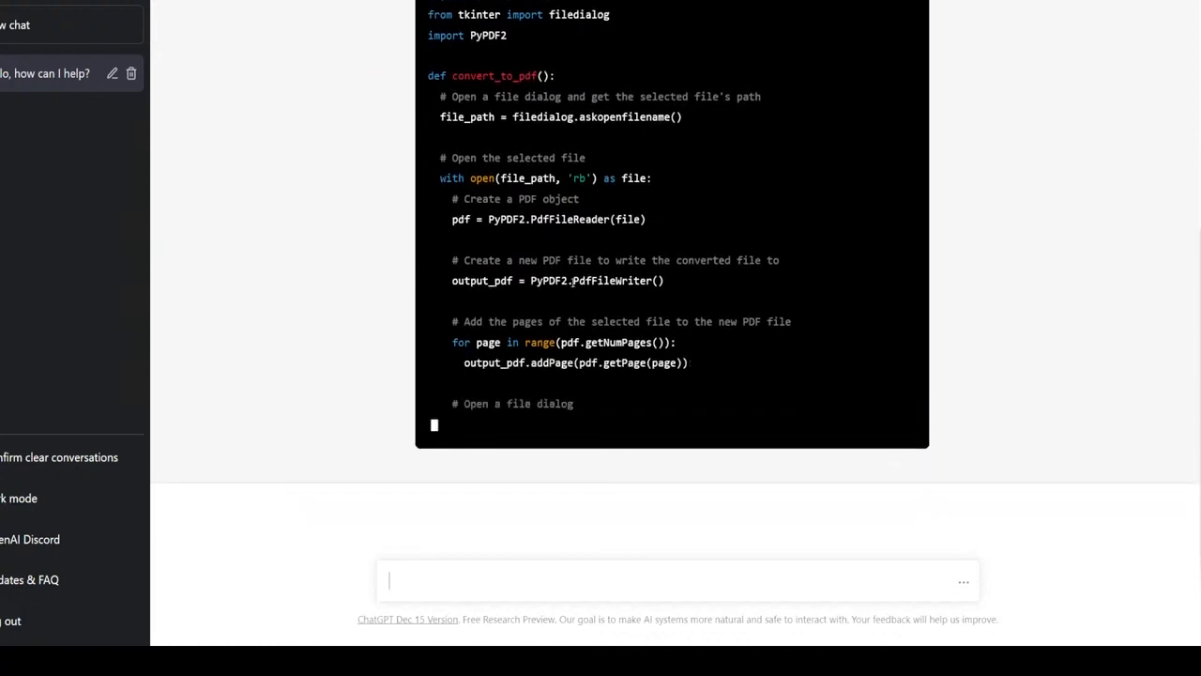
- Copy the generated tkinter/PyPDF2 file-to-PDF program code once the reply finishes
type("save_path = filedialog.asks")
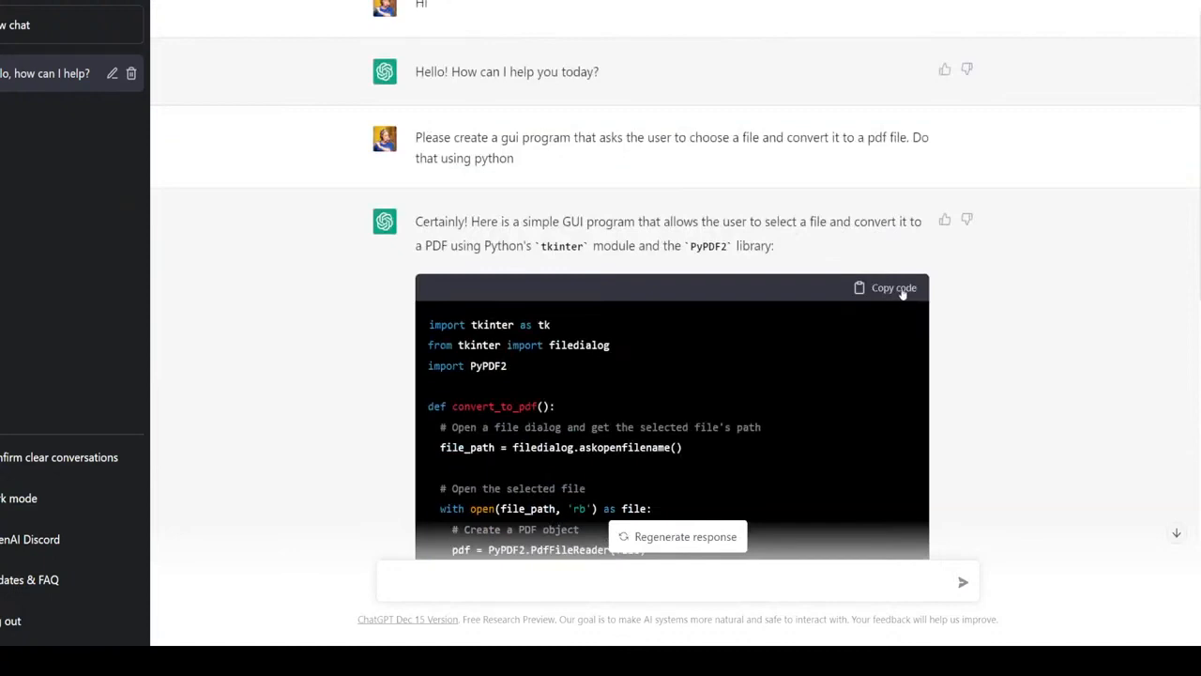
left_click(894, 287)
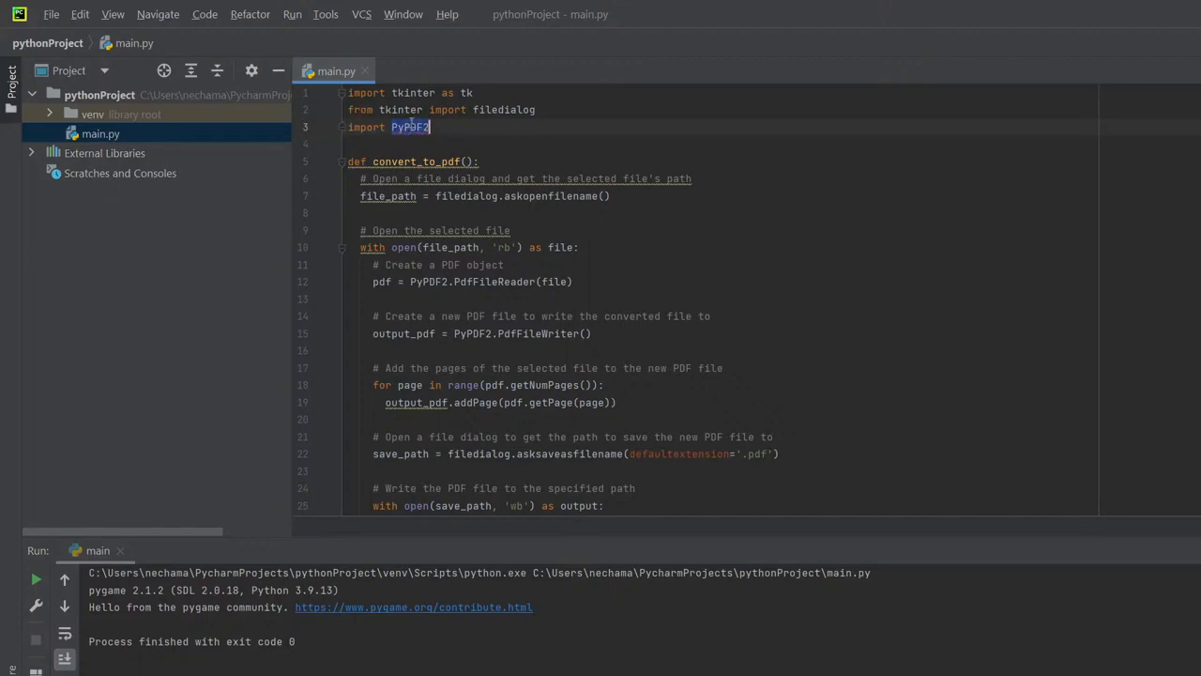
mouse_move(274, 41)
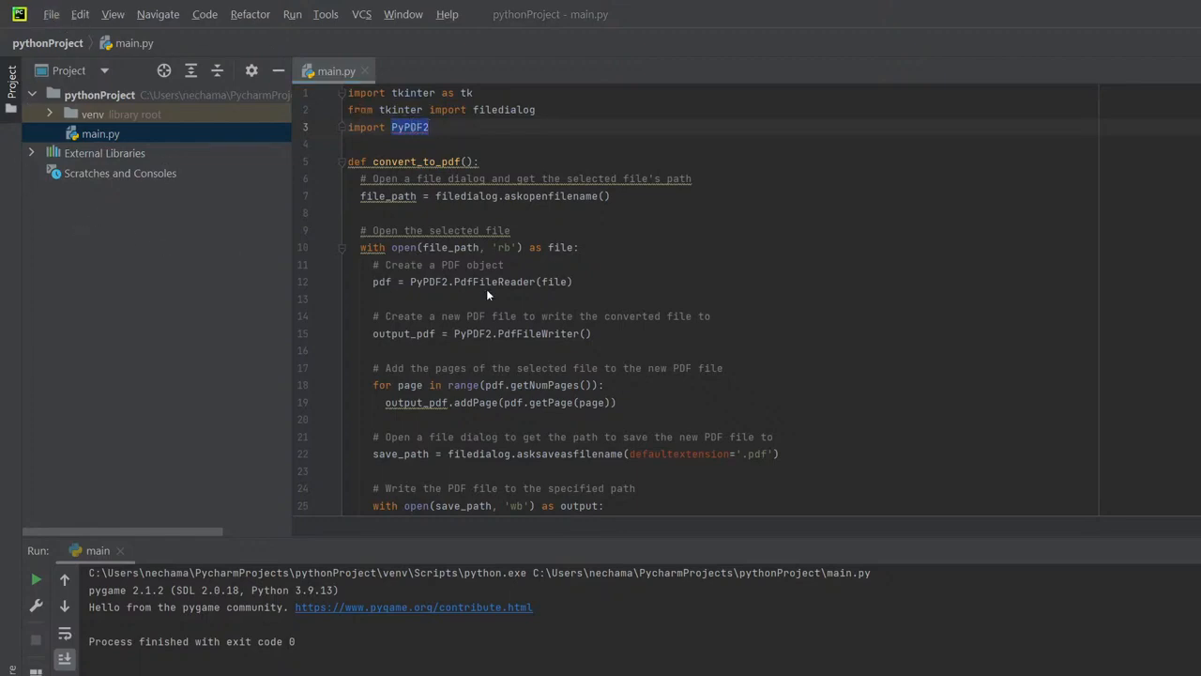
mouse_move(570, 235)
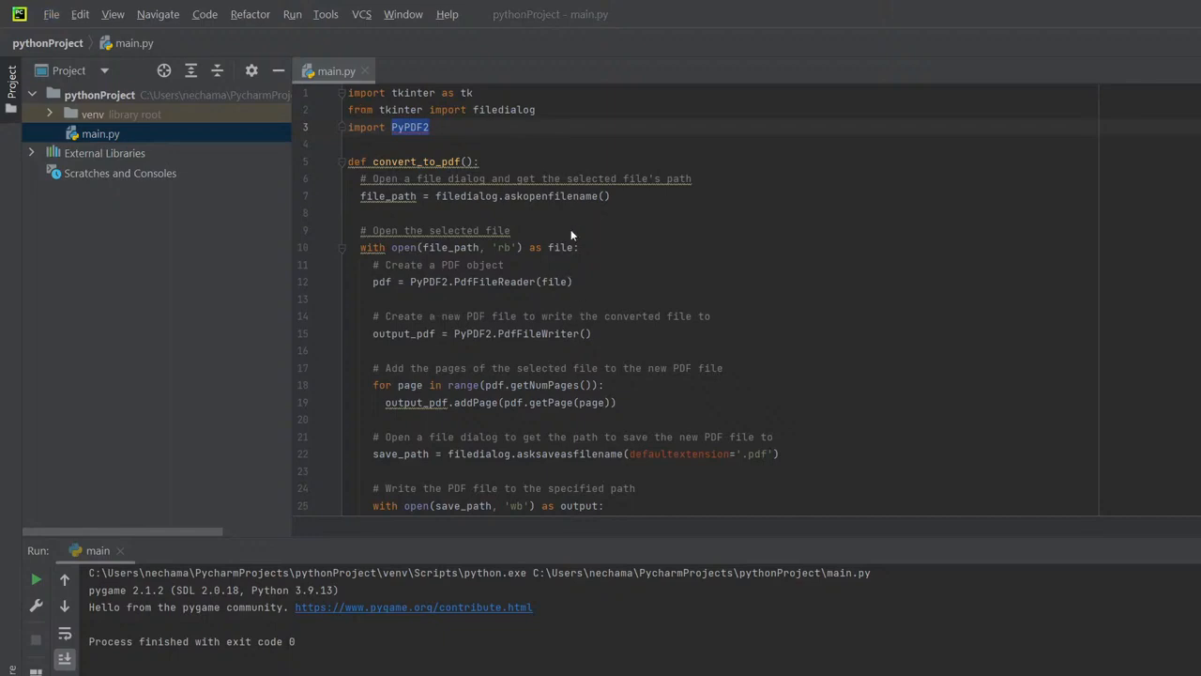
mouse_move(431, 160)
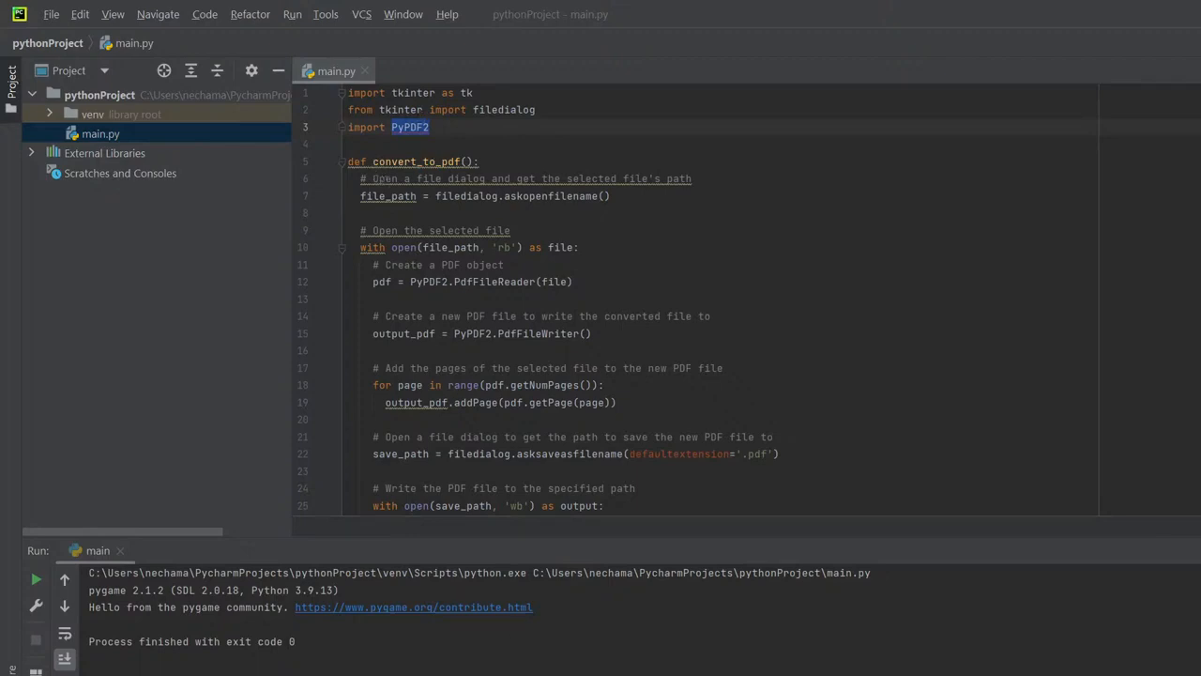
mouse_move(638, 535)
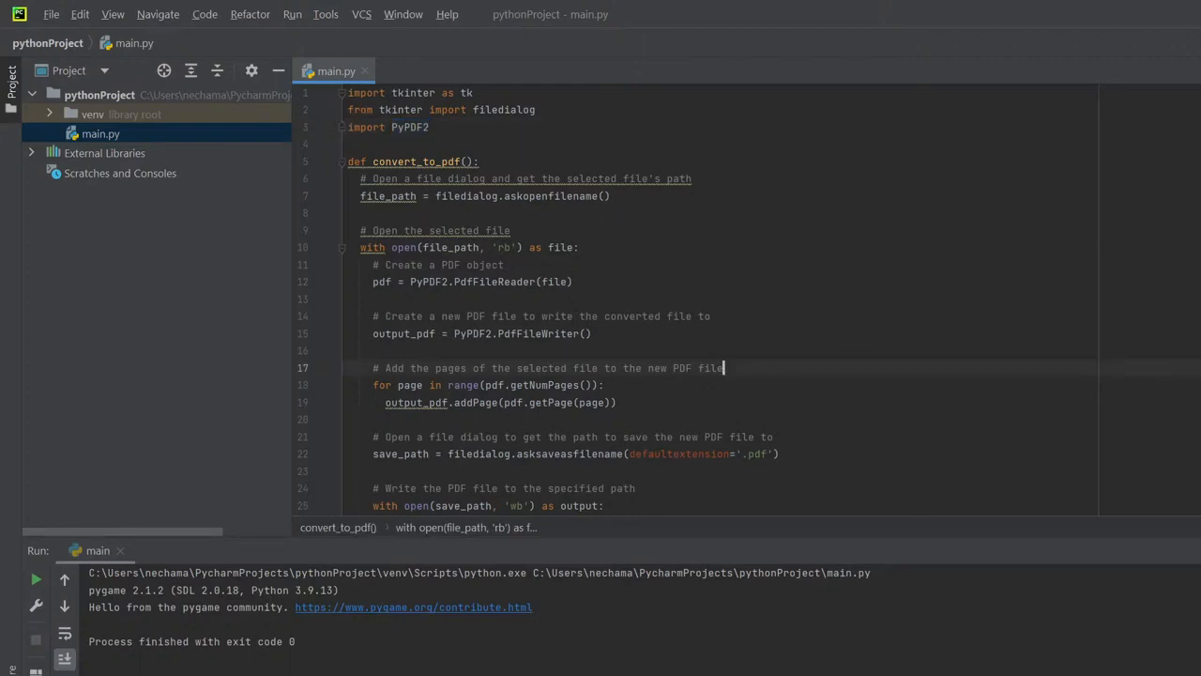
left_click(36, 578)
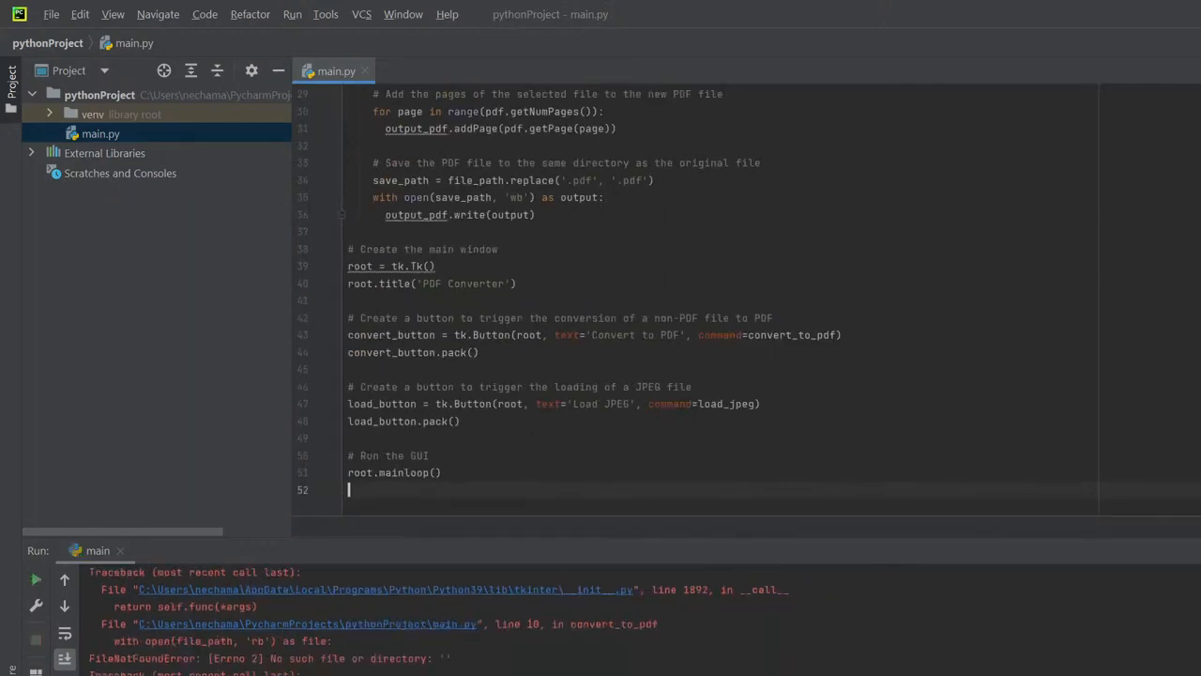
- Run main.py with the new load_jpeg code, which fails with No module named 'PIL'
left_click(35, 578)
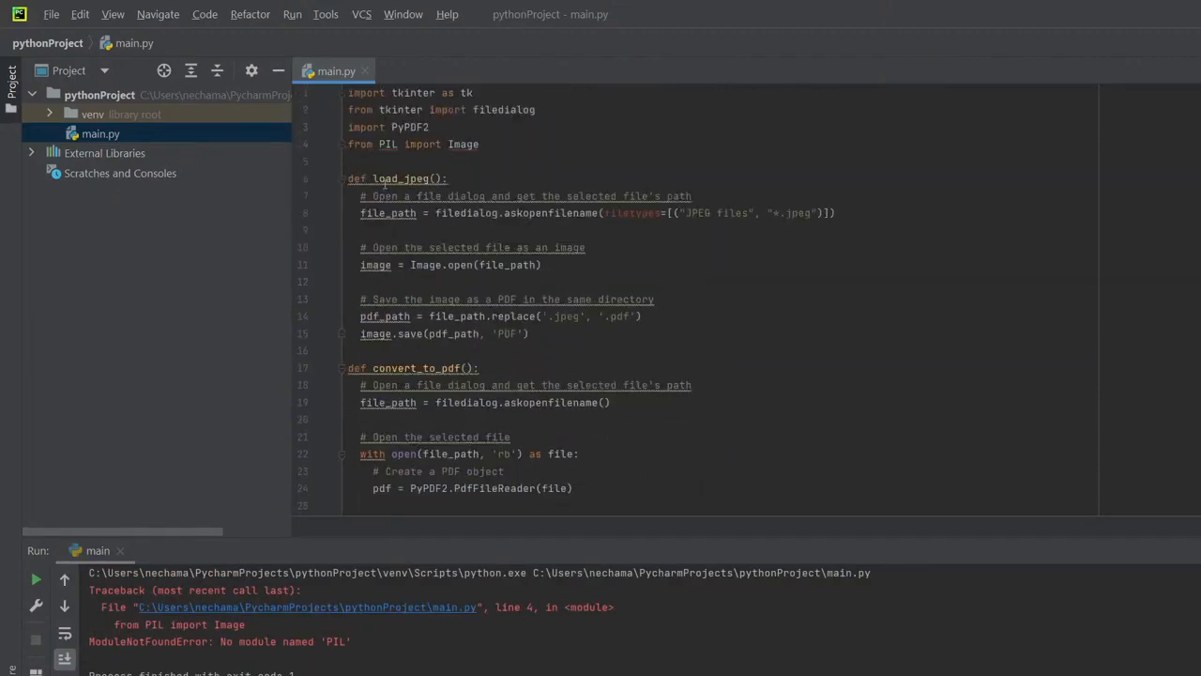
double_click(386, 143)
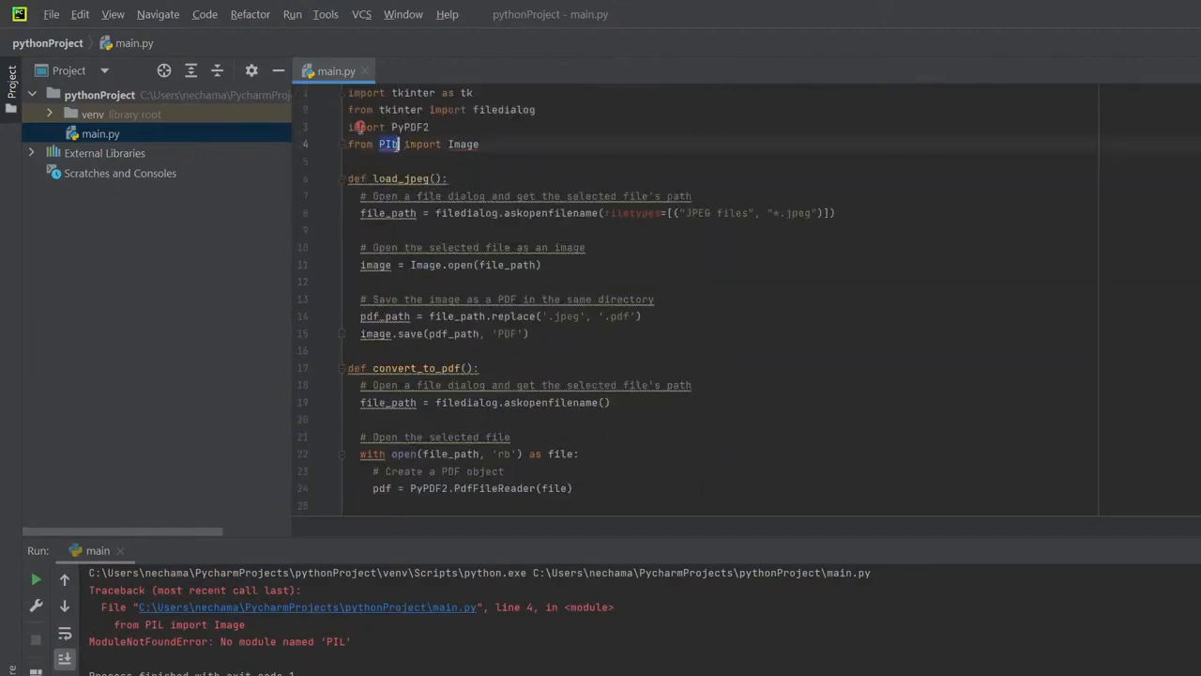
left_click(51, 15)
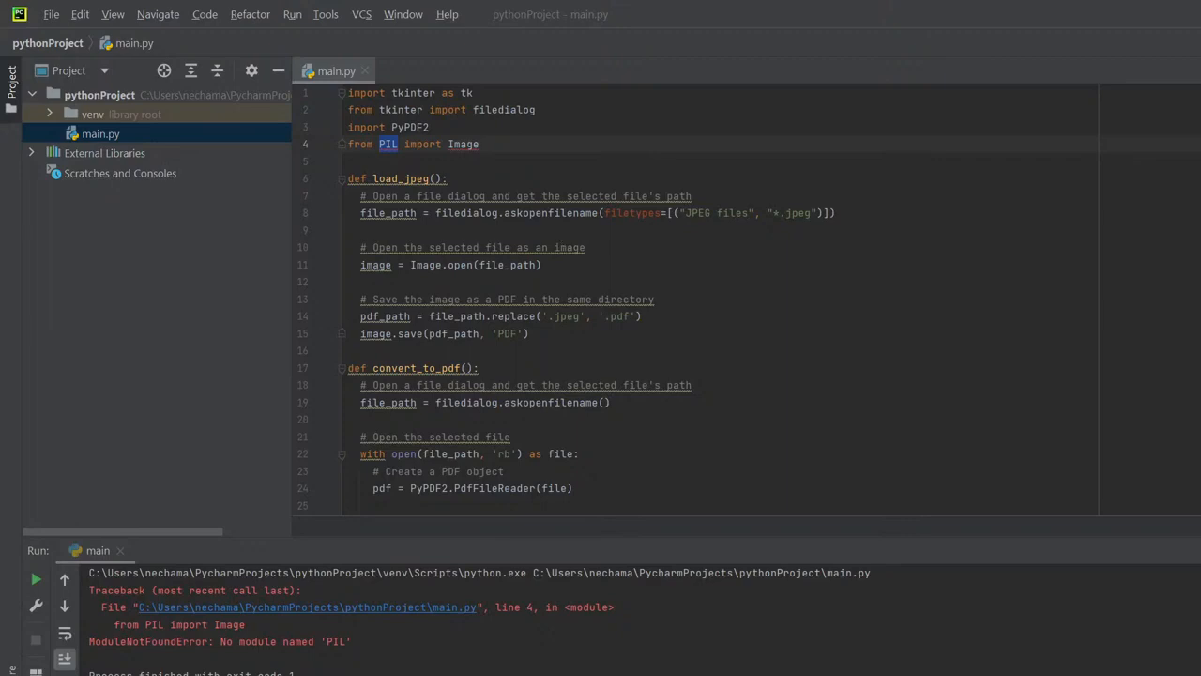
mouse_move(390, 394)
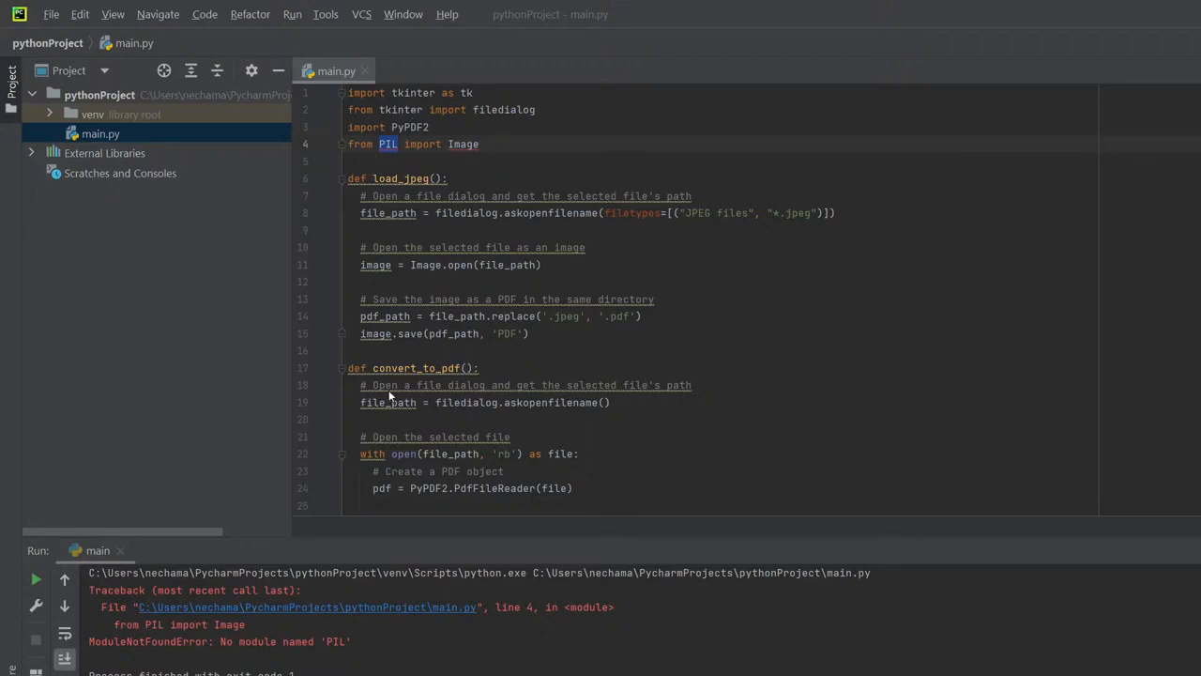
mouse_move(390, 394)
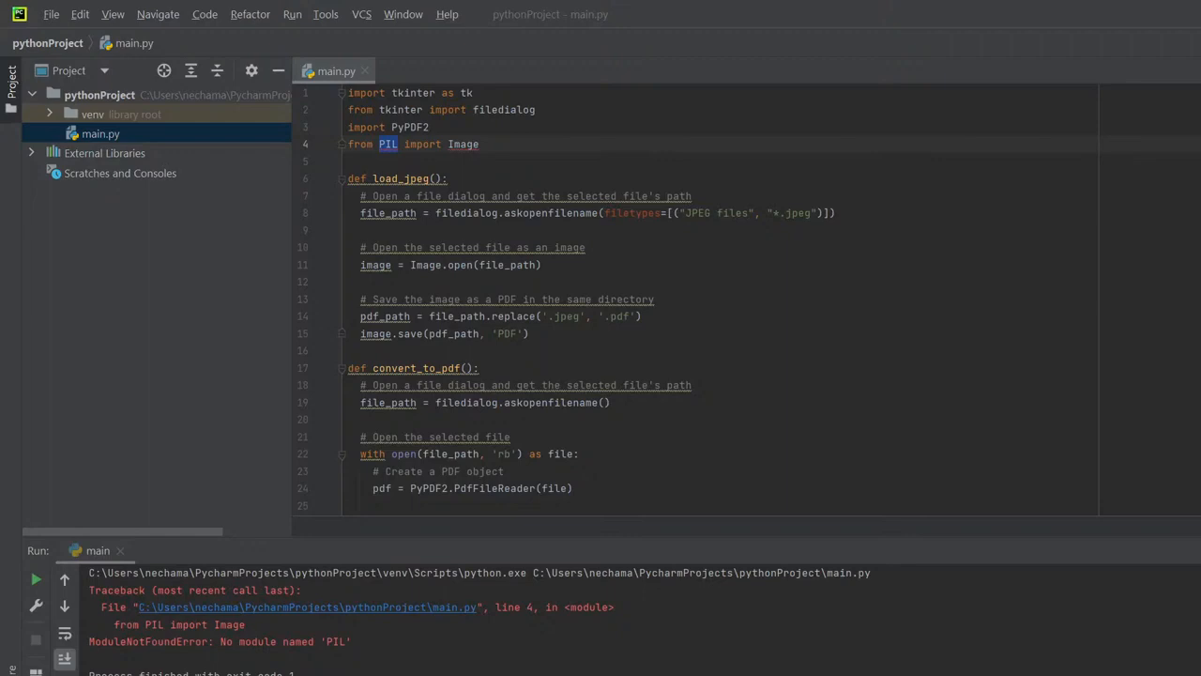
mouse_move(421, 285)
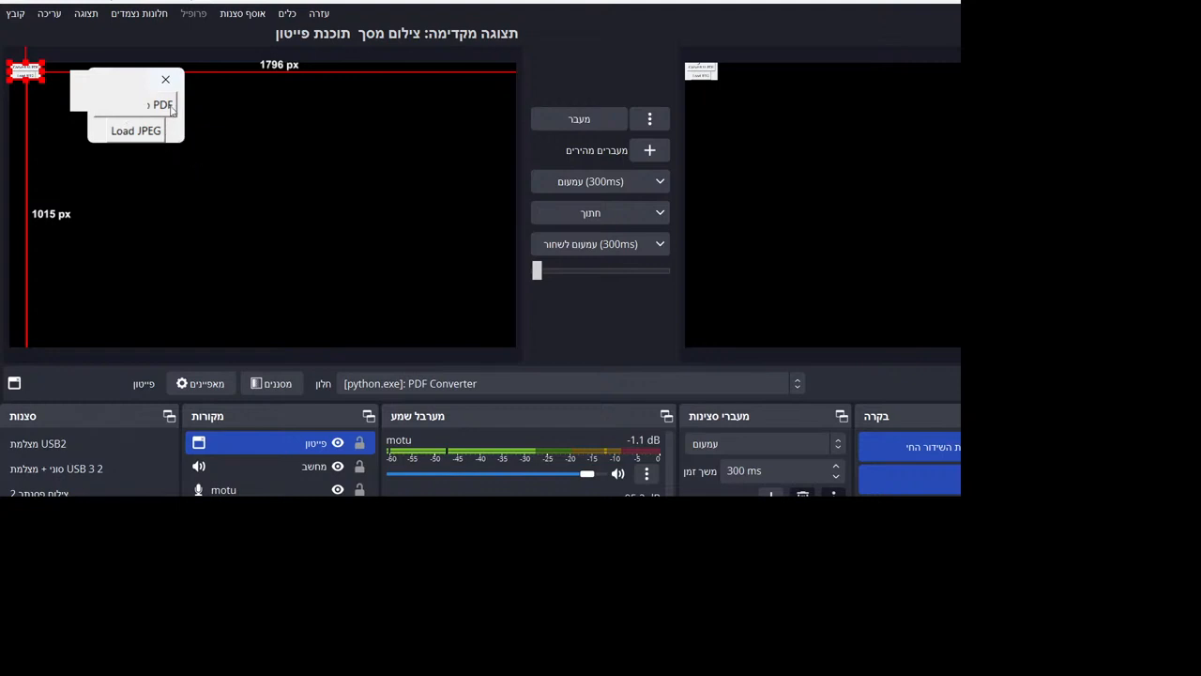
mouse_move(204, 353)
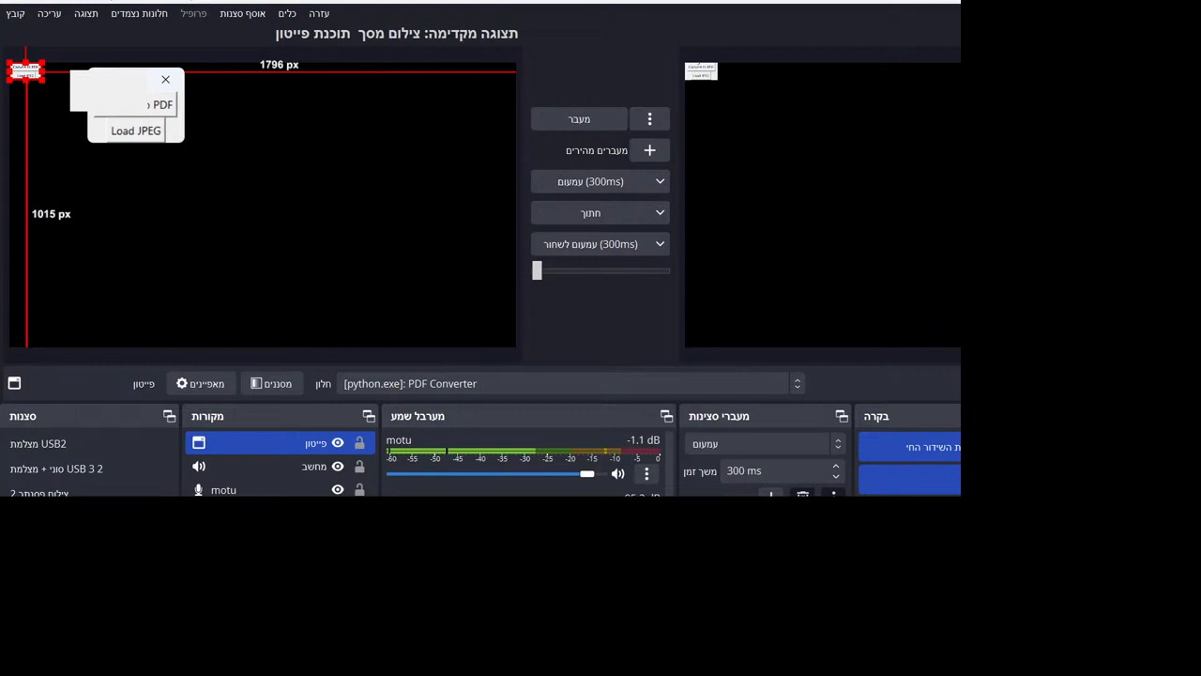
mouse_move(131, 142)
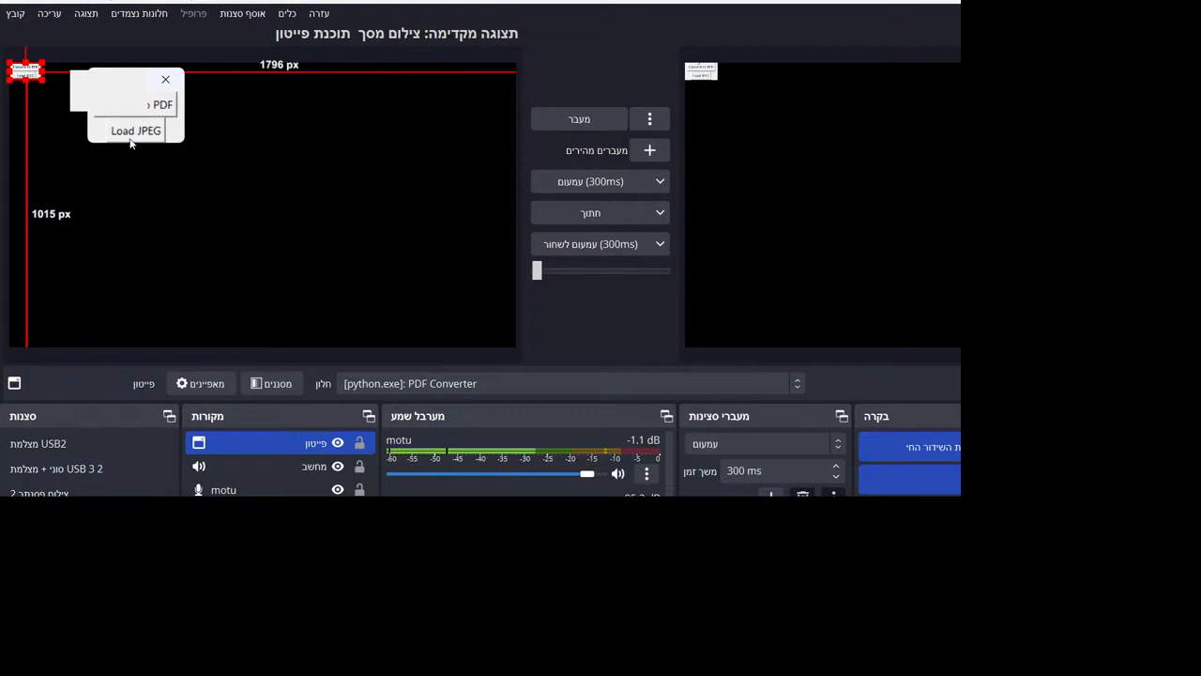
mouse_move(94, 70)
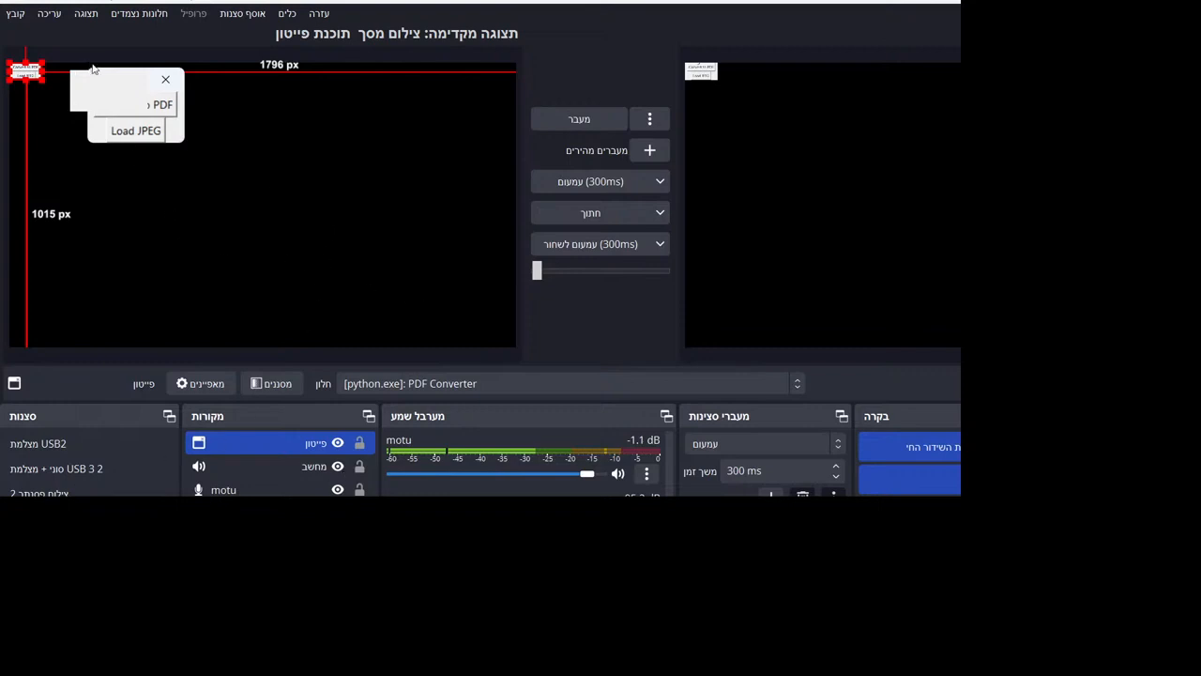